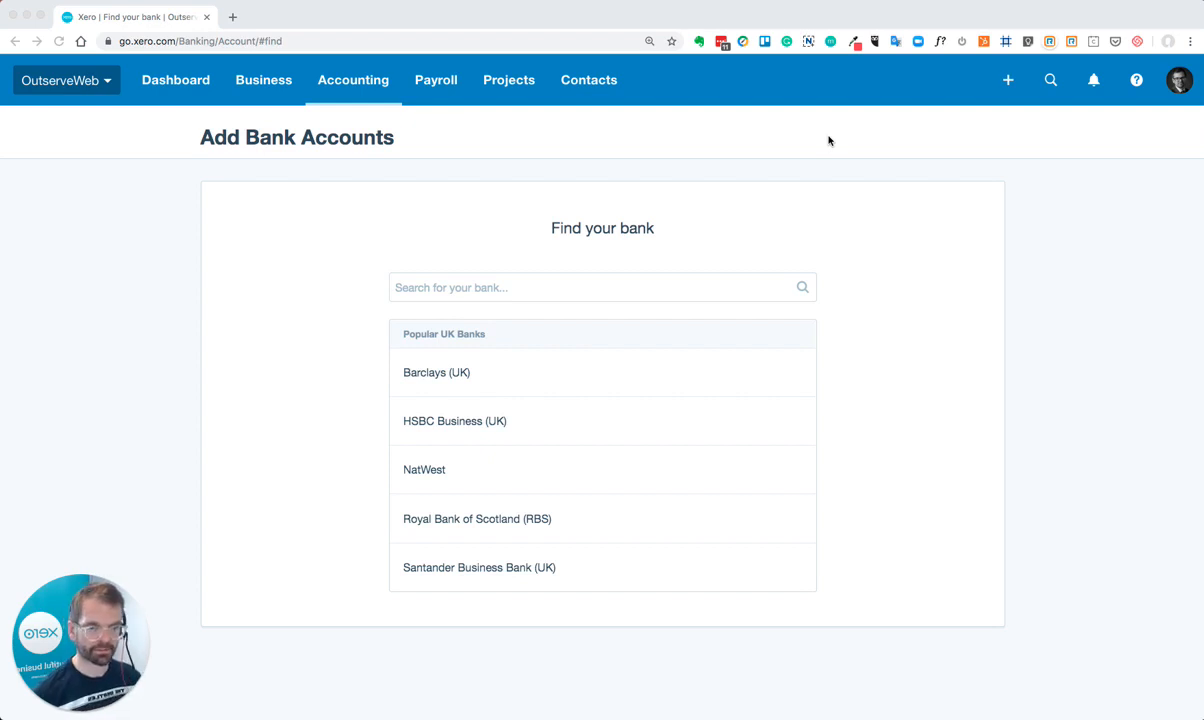
mouse_move(440, 434)
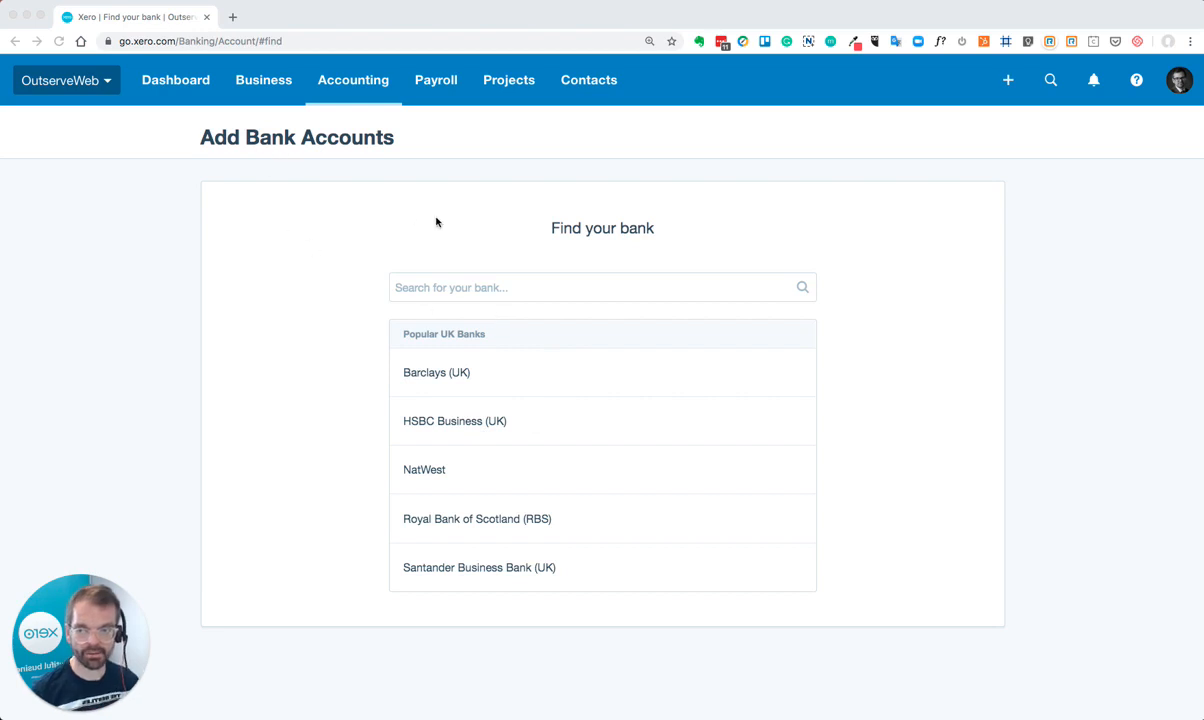
mouse_move(396, 228)
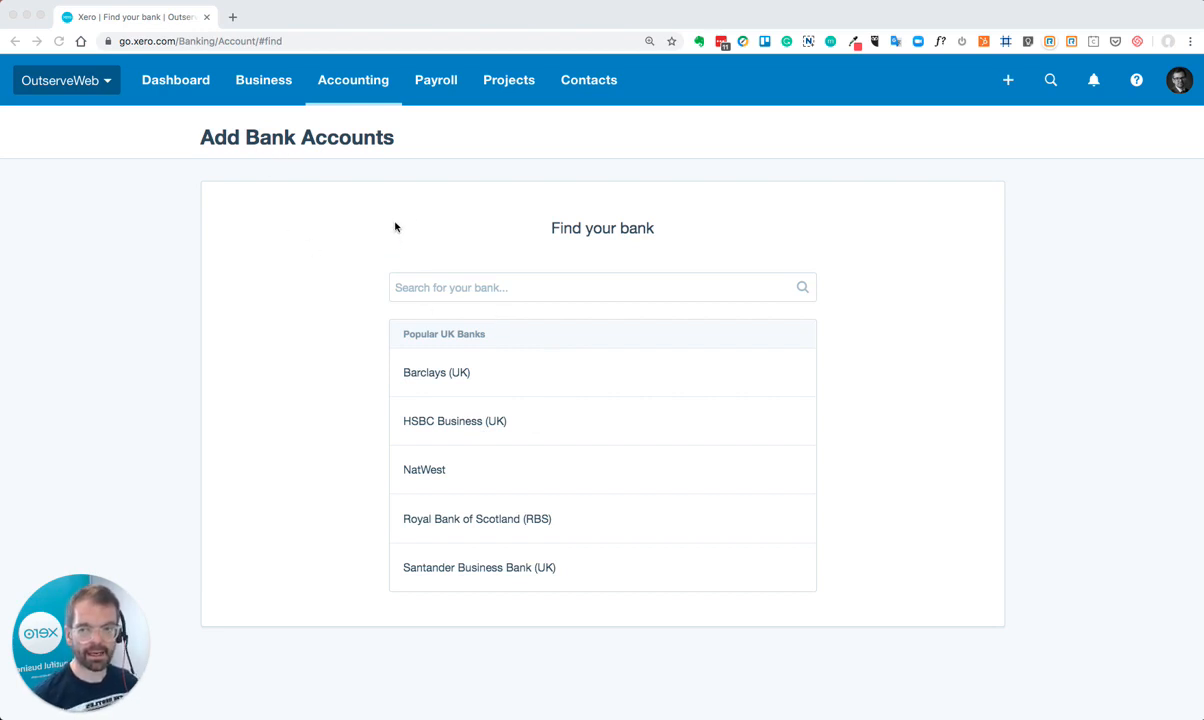
mouse_move(382, 216)
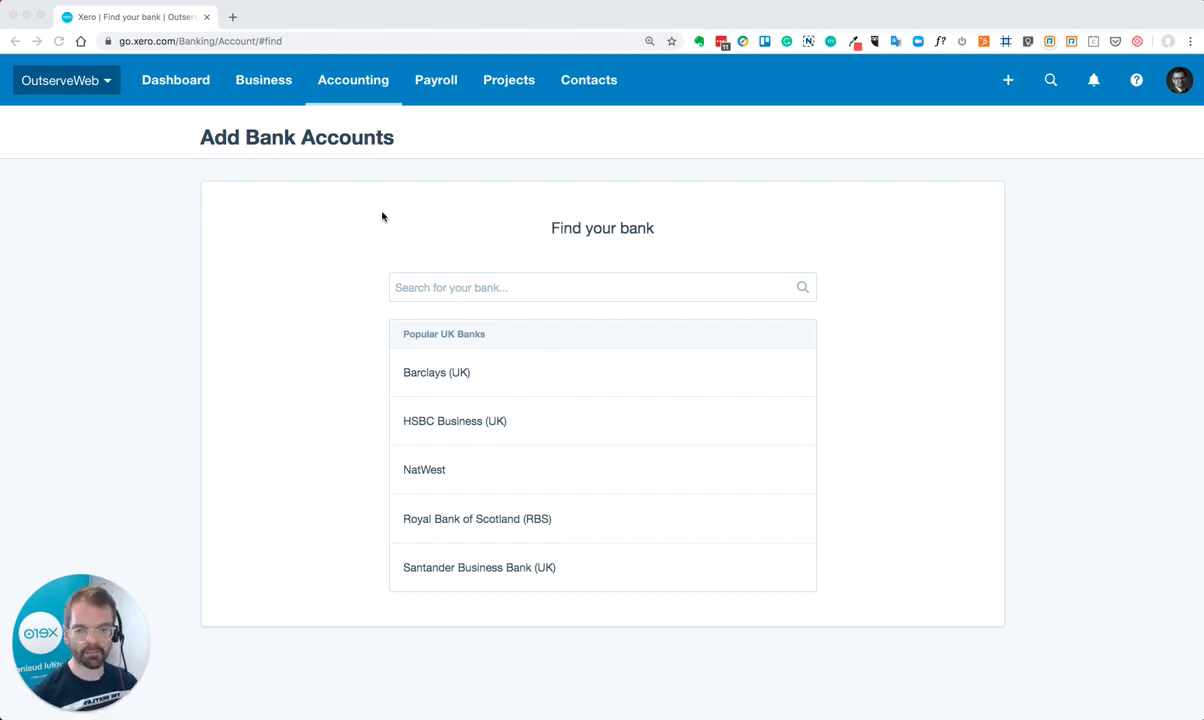
mouse_move(314, 196)
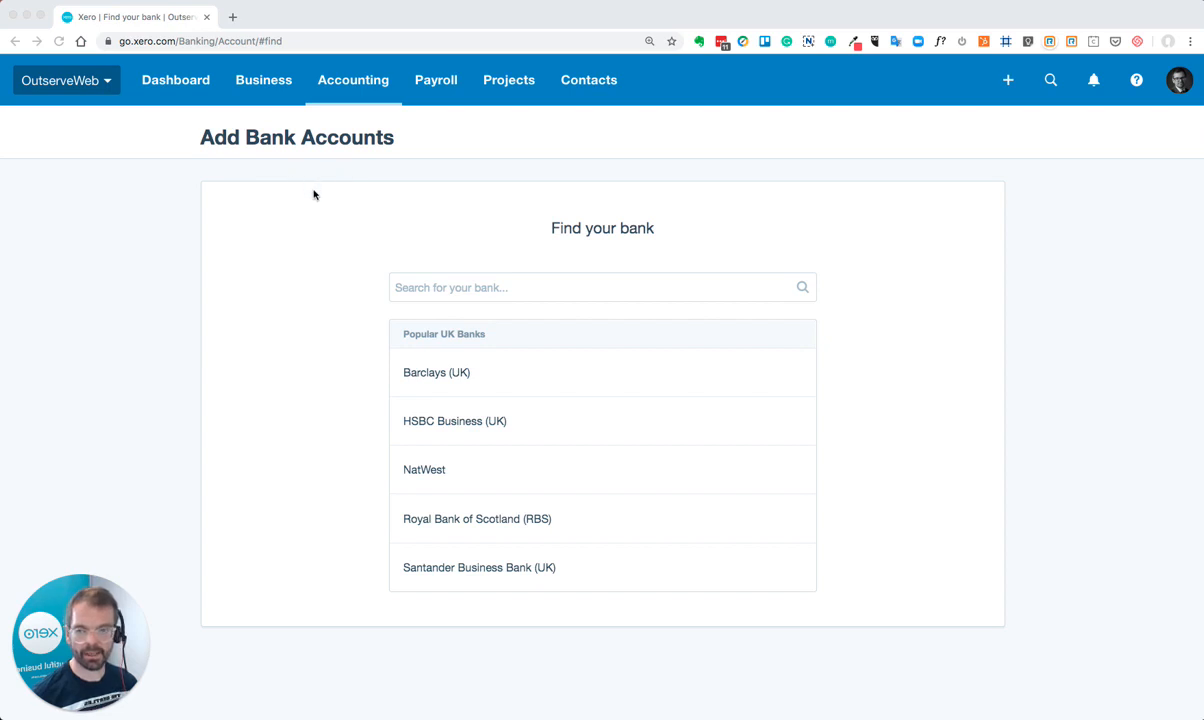
Step: Search the bank list for 'stripe' and choose Stripe from the results
click(602, 288)
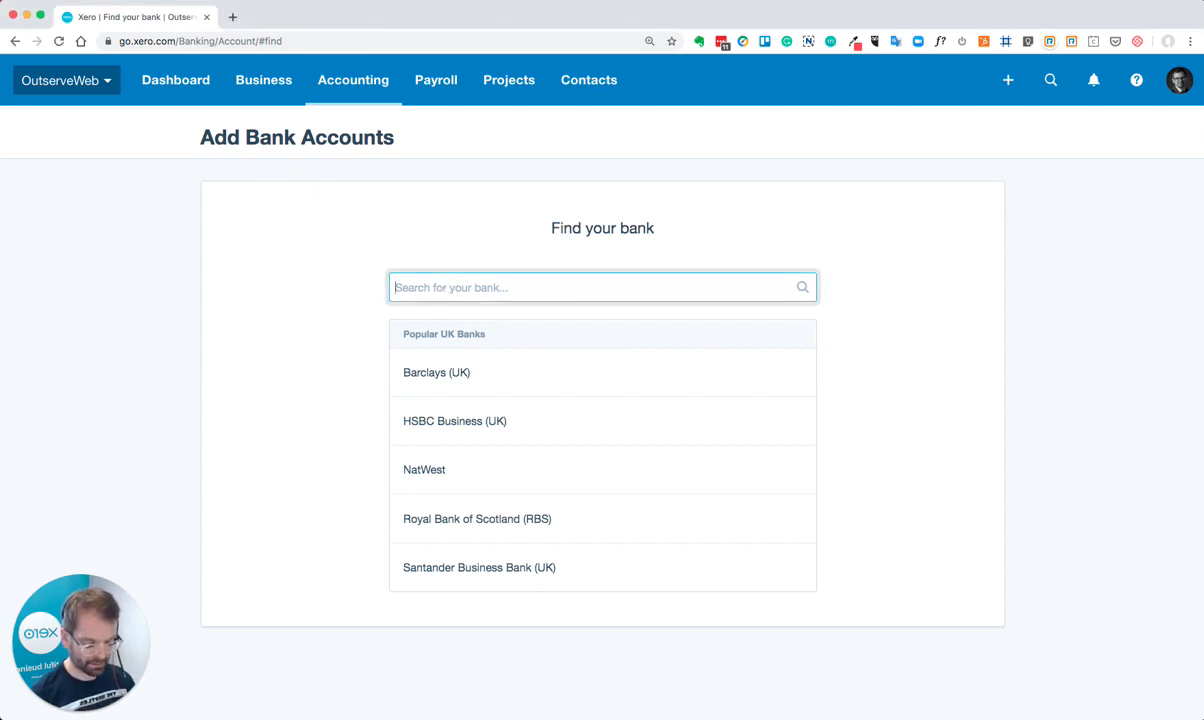
text(stripe)
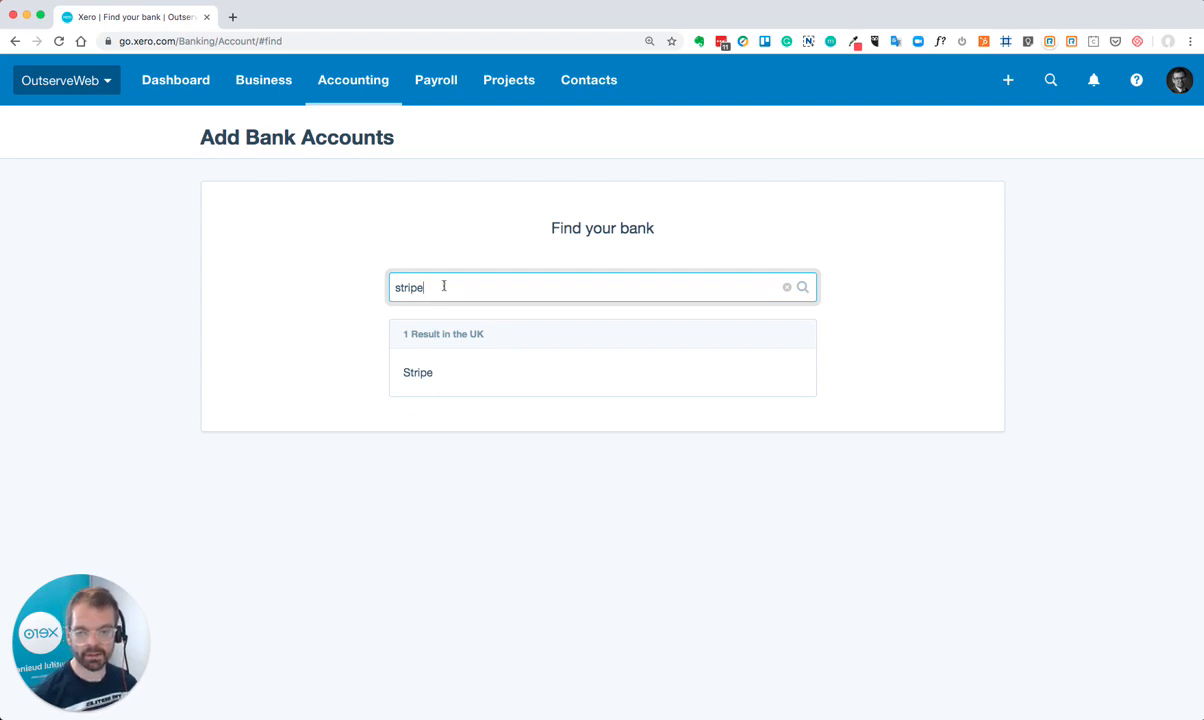
click(418, 372)
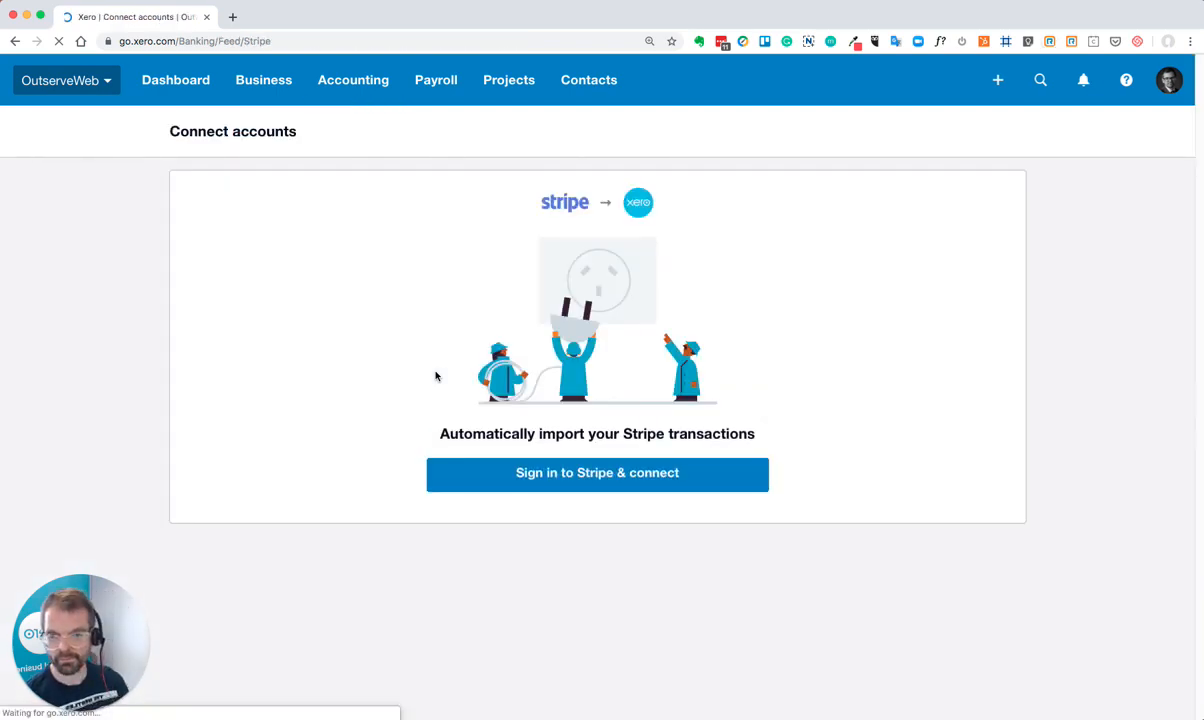
Step: Start 'Sign in to Stripe & connect' and let Xero request access to the Stripe account
click(598, 474)
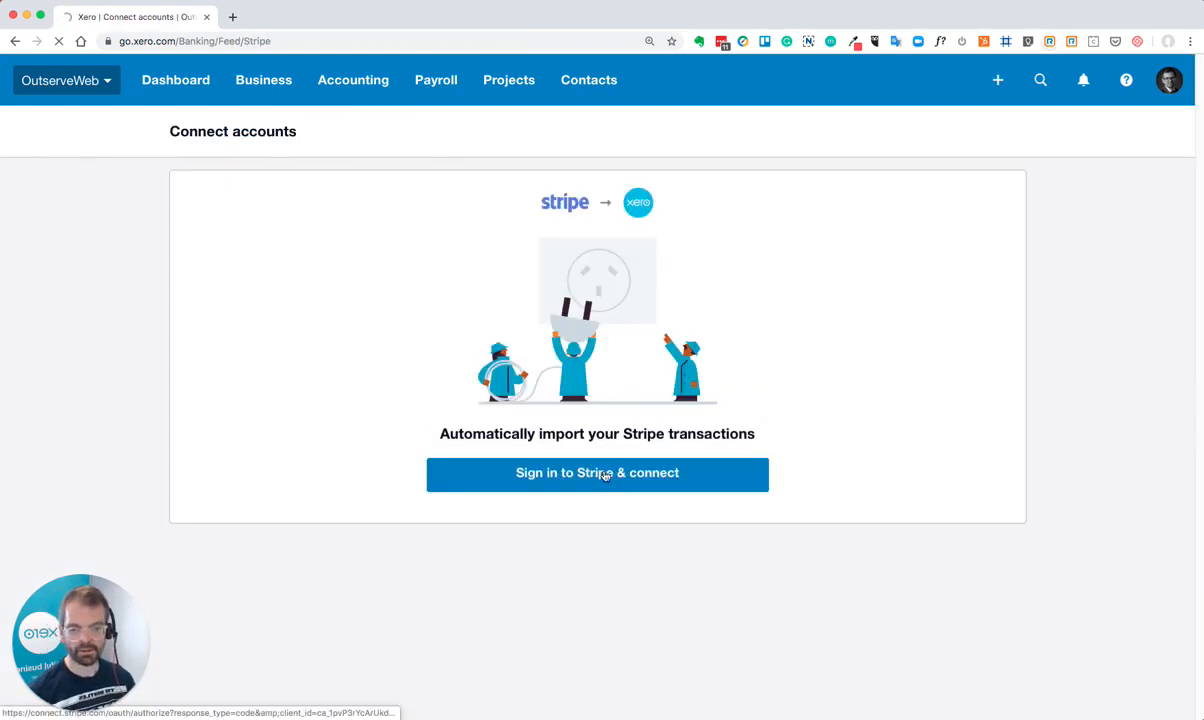
click(598, 474)
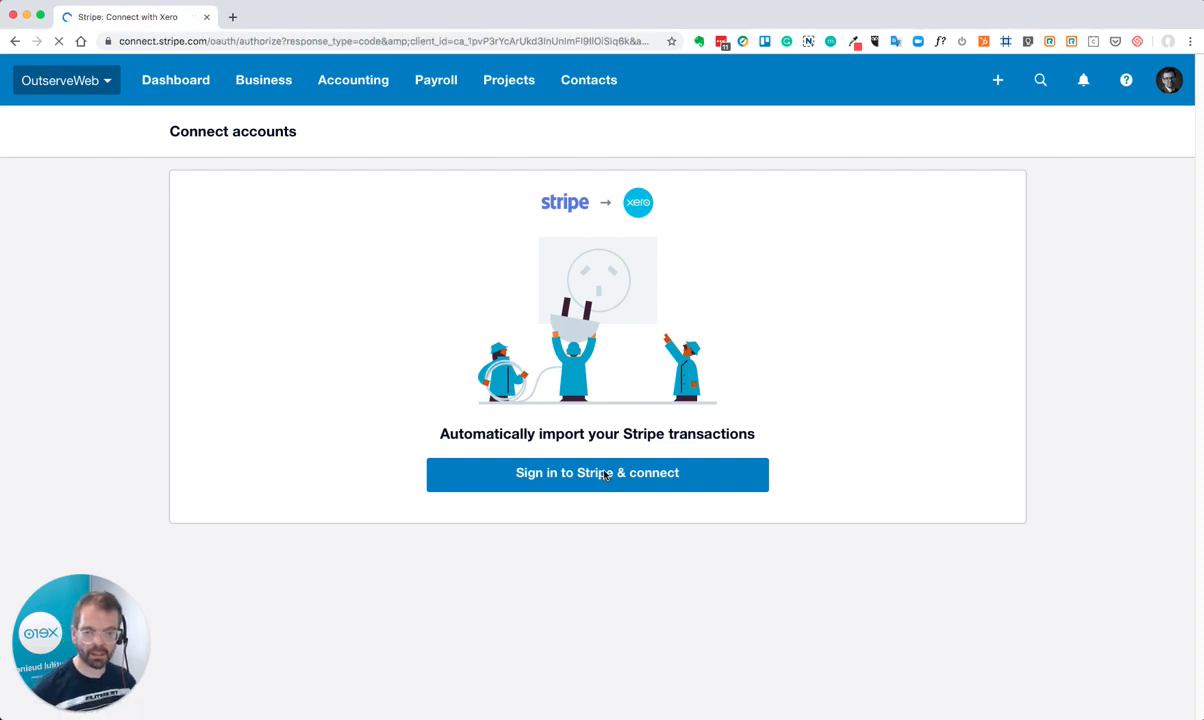
click(598, 472)
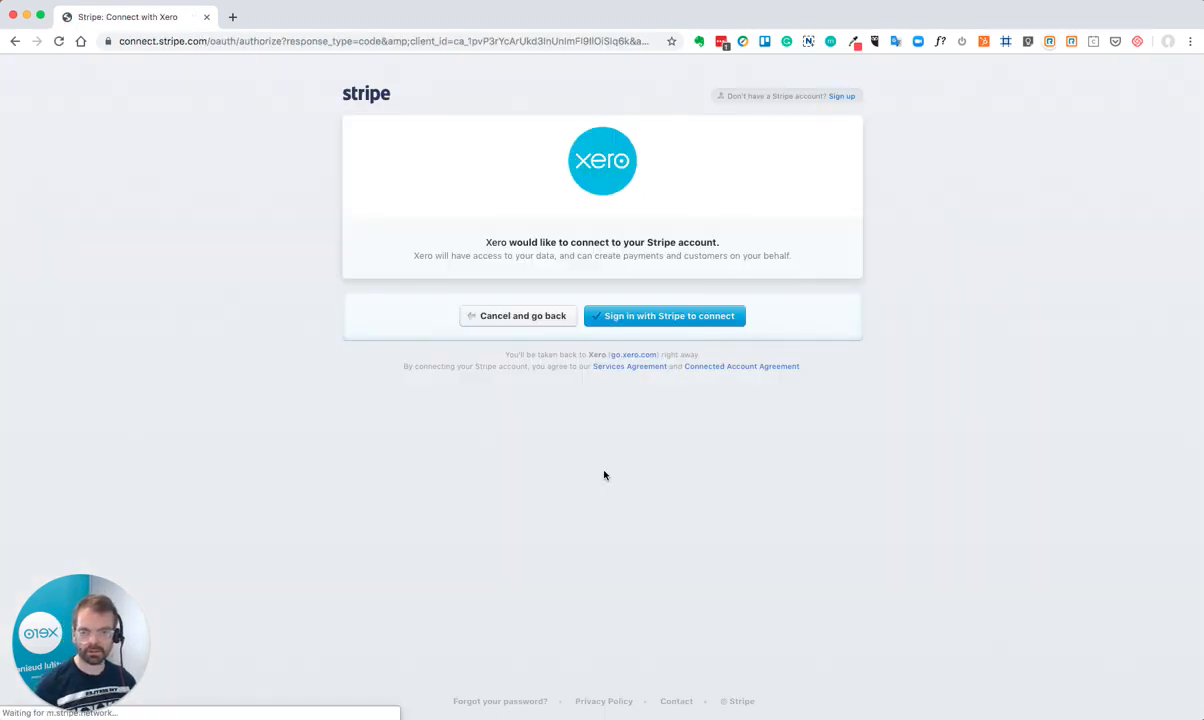
mouse_move(540, 242)
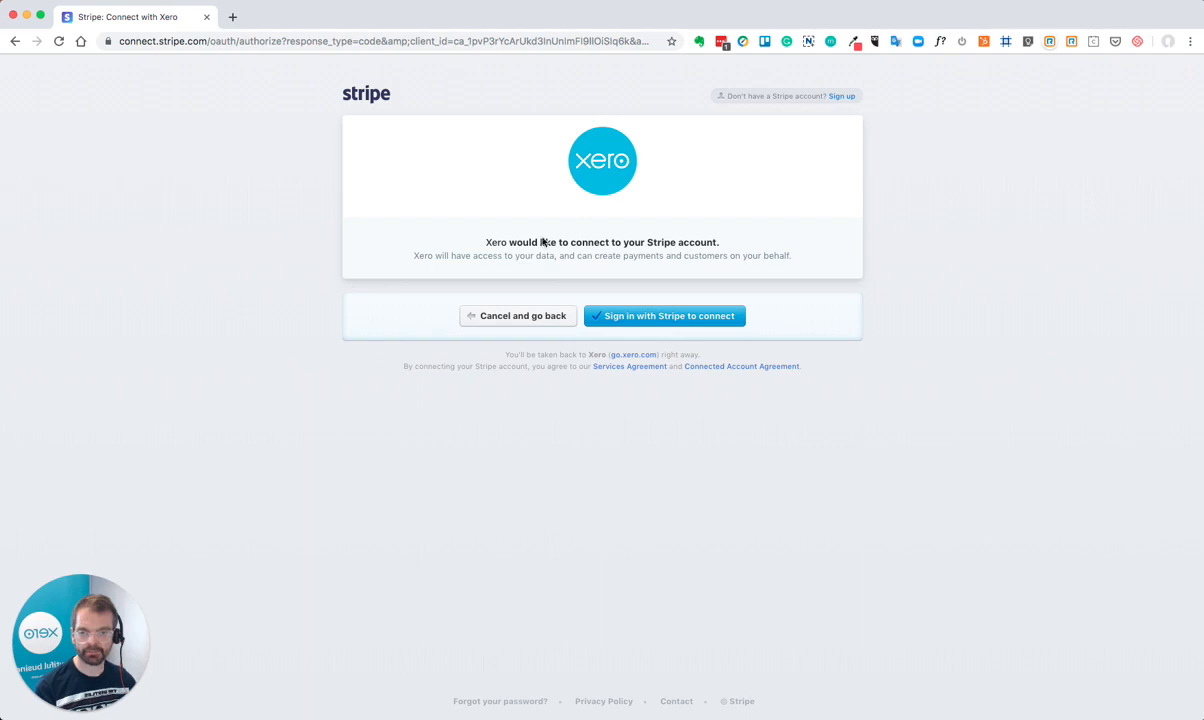
click(664, 316)
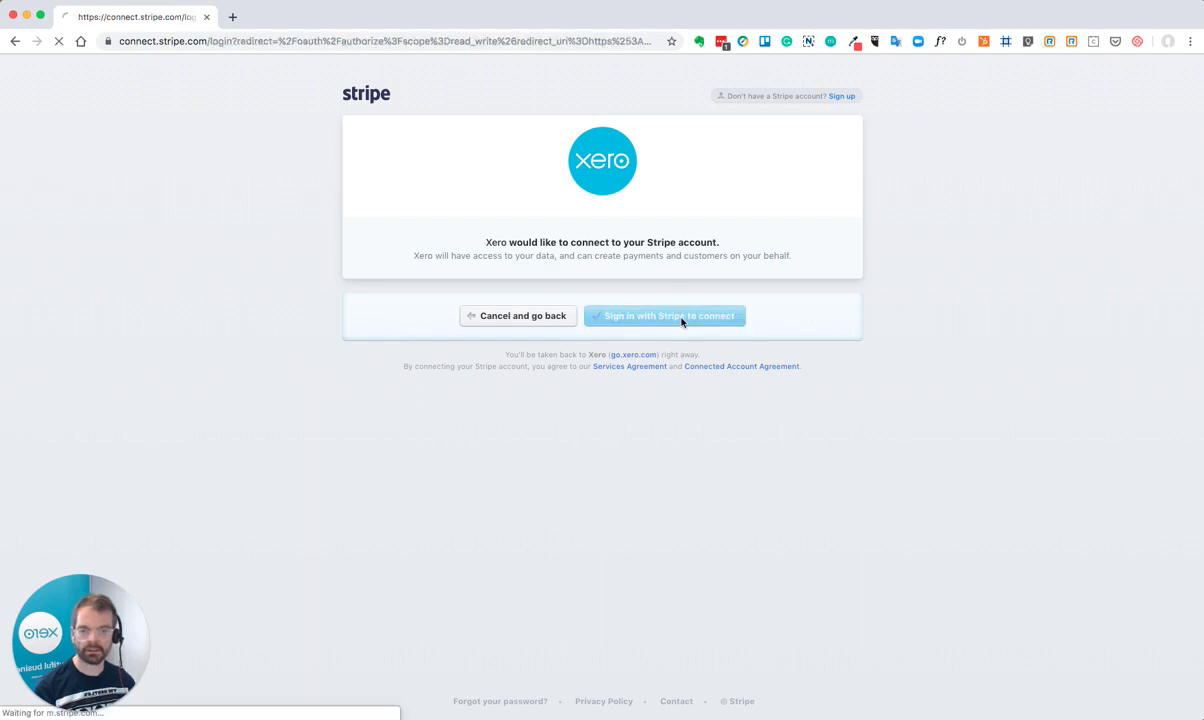
Step: Sign in to the Stripe account using the already-filled email and password
click(664, 316)
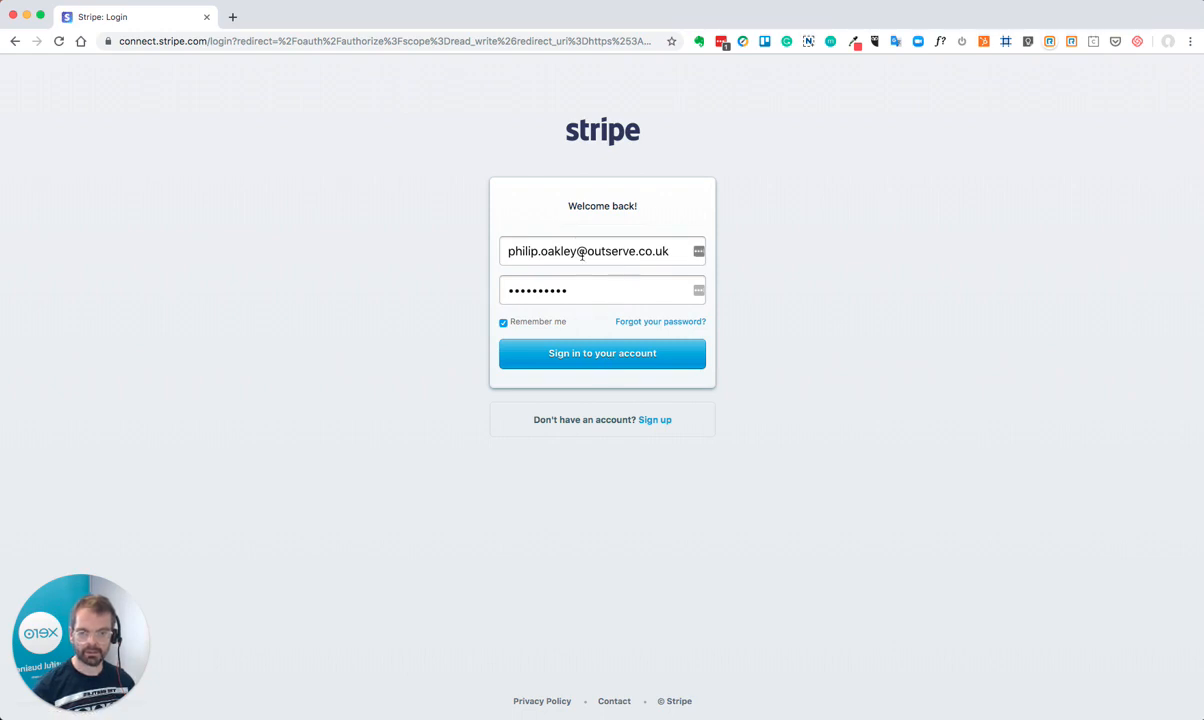
click(602, 352)
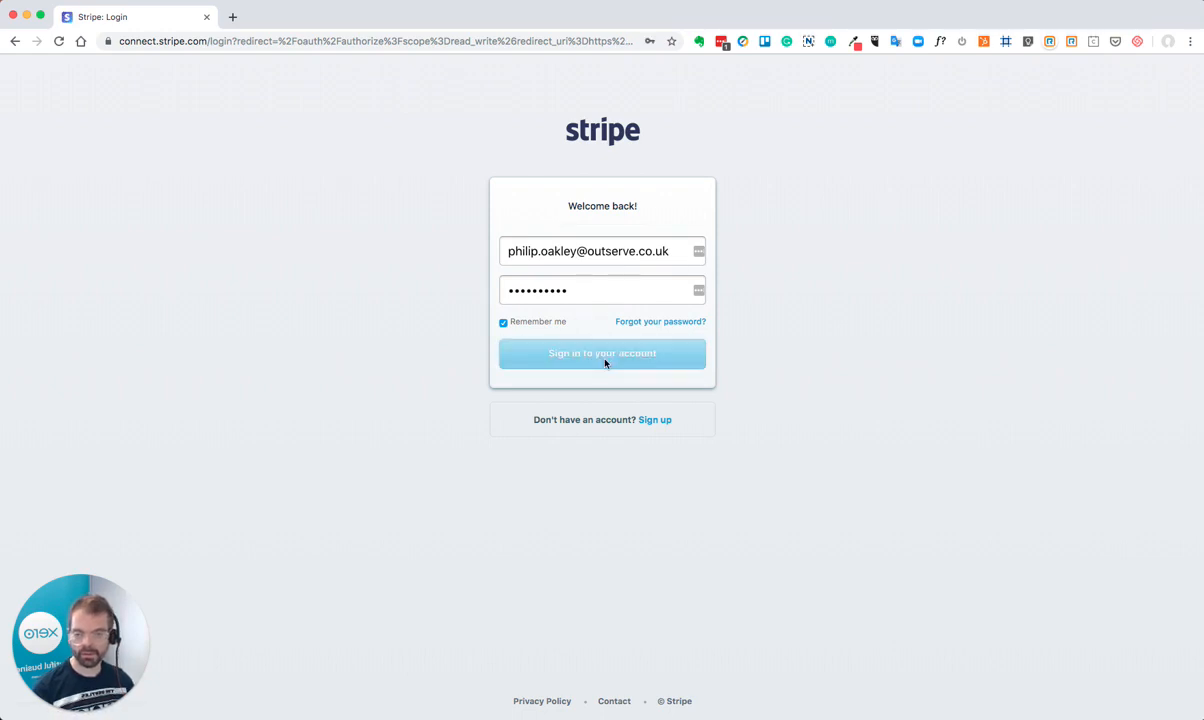
click(602, 352)
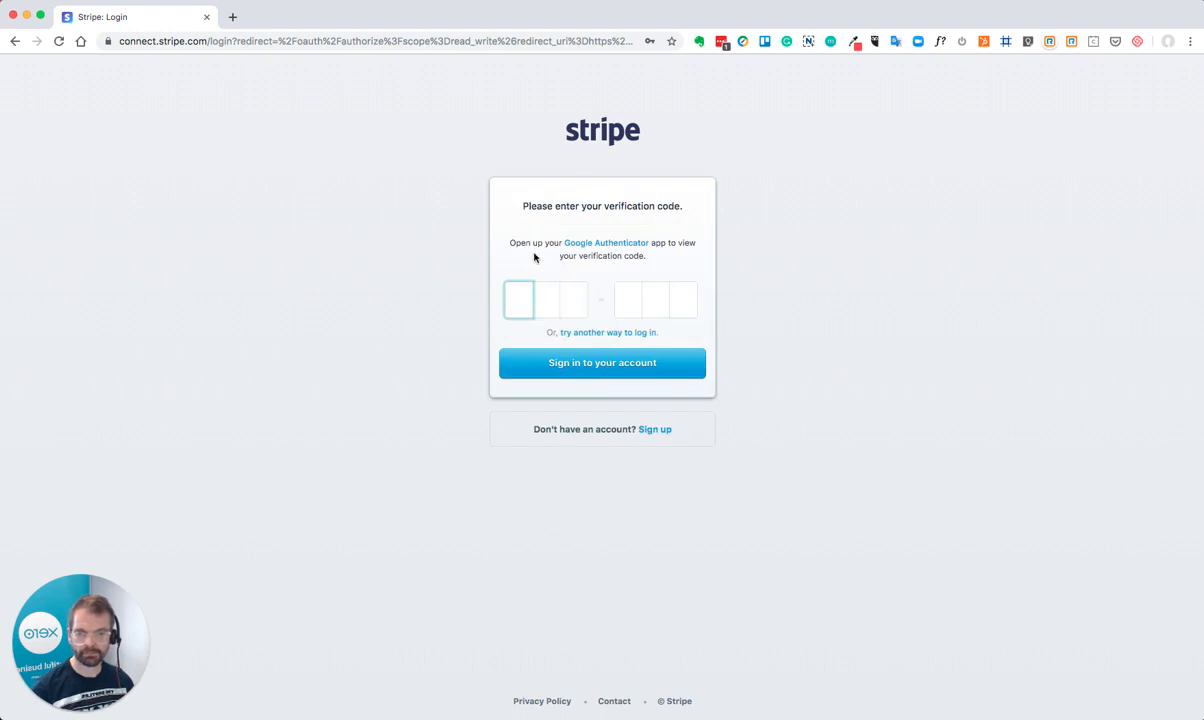
mouse_move(626, 248)
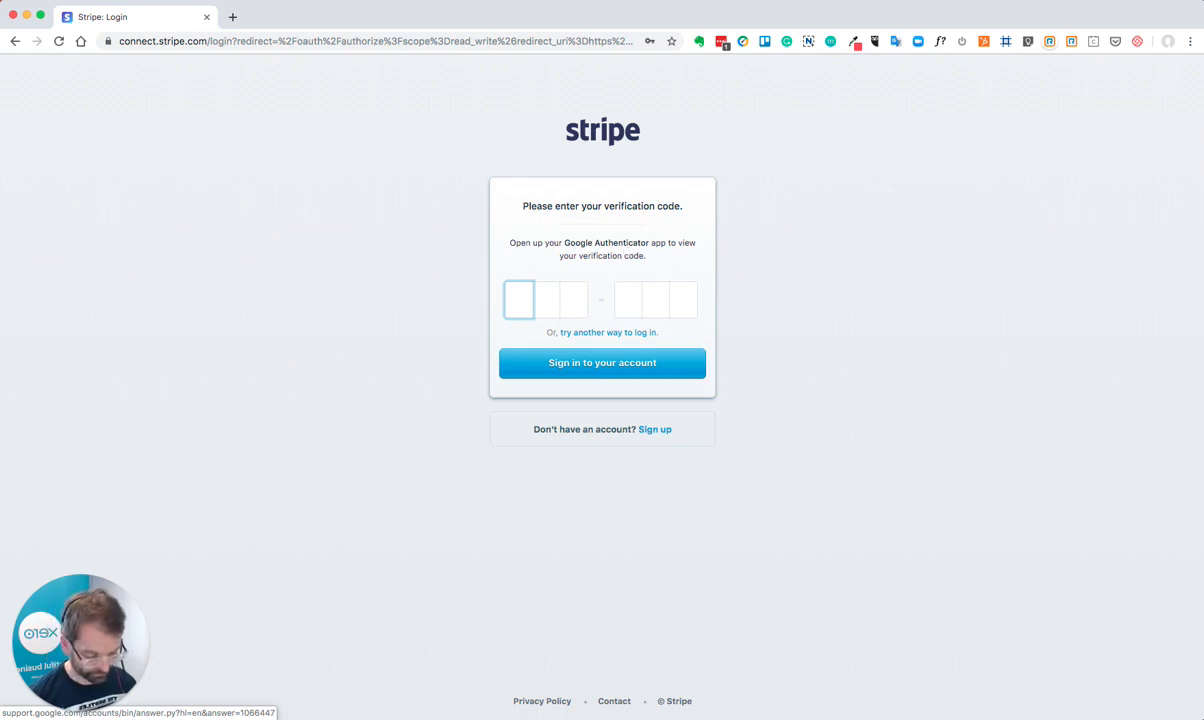
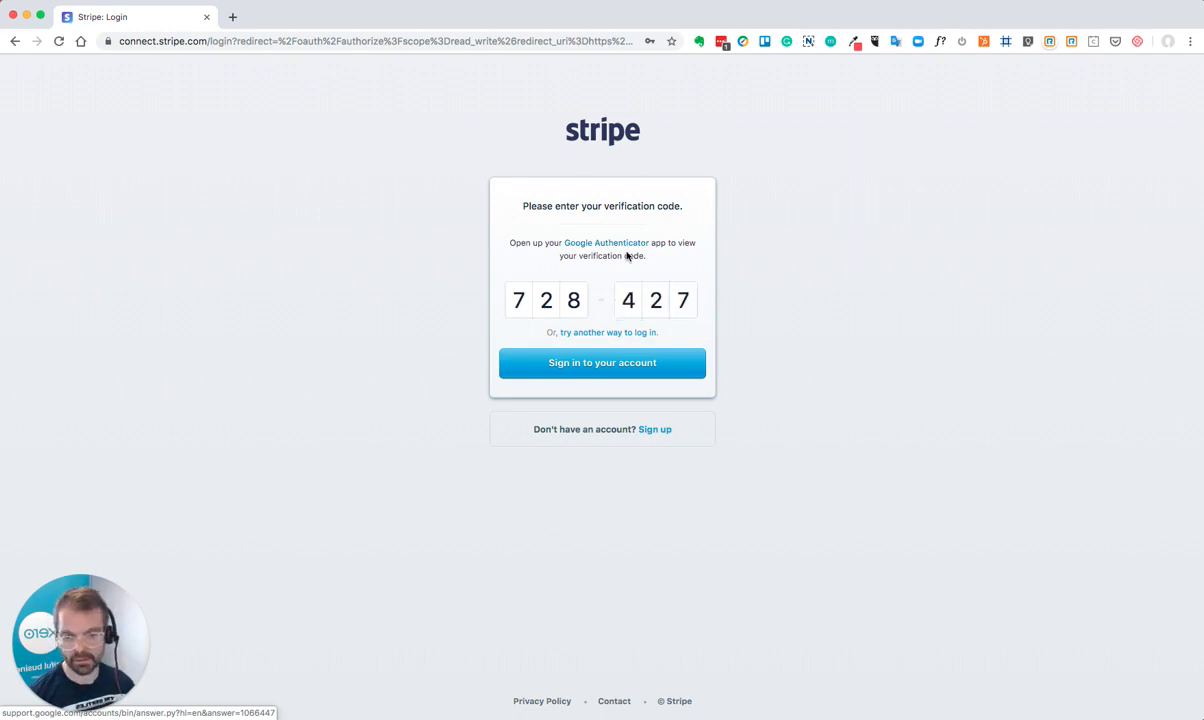
click(602, 364)
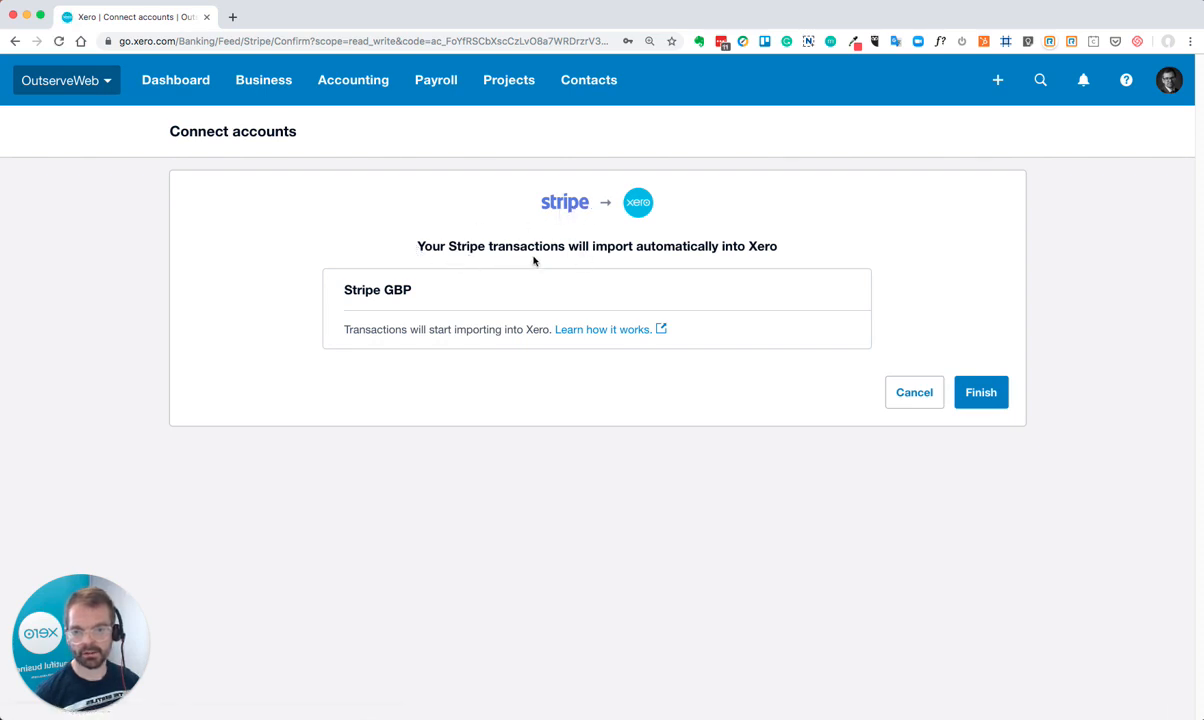
mouse_move(684, 252)
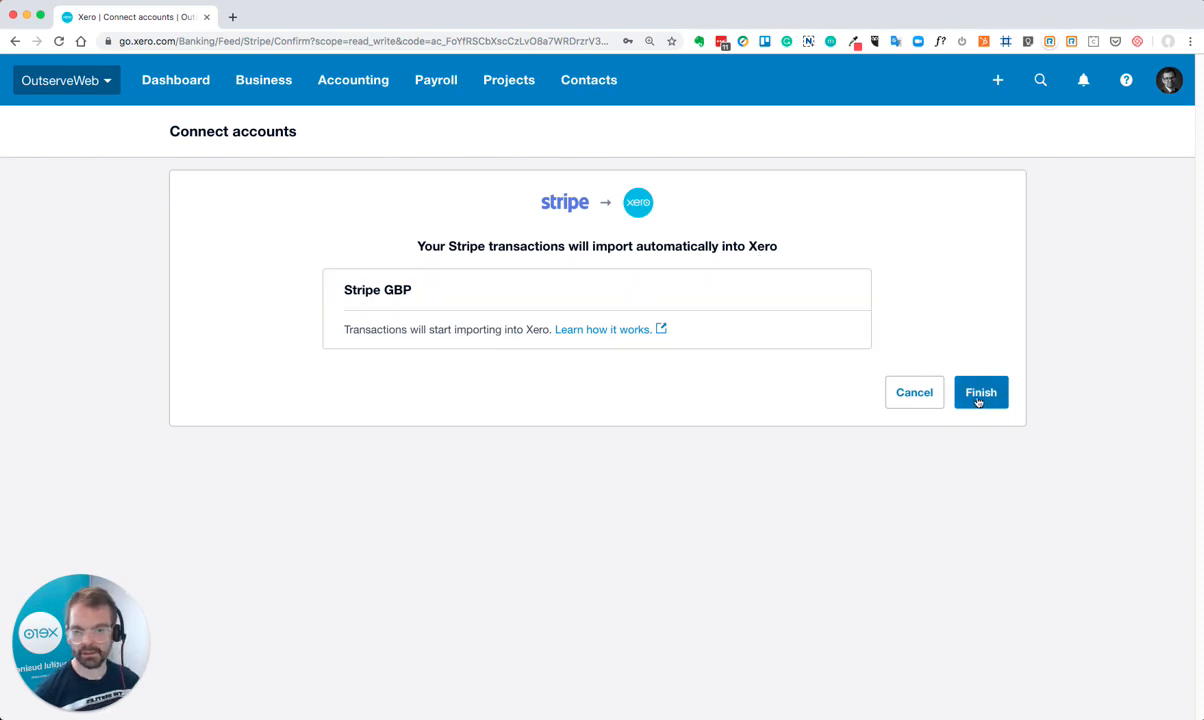
Step: Open 'Learn how it works' in a new tab and finish connecting the Stripe GBP feed
right_click(600, 328)
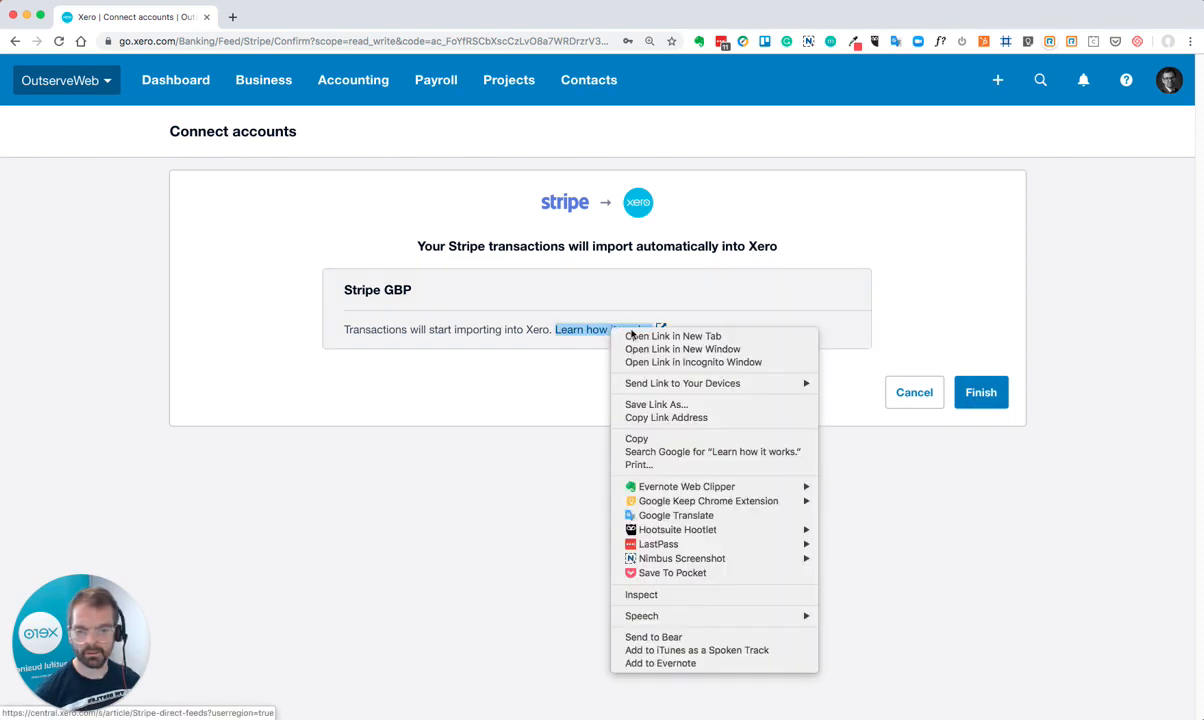
click(672, 336)
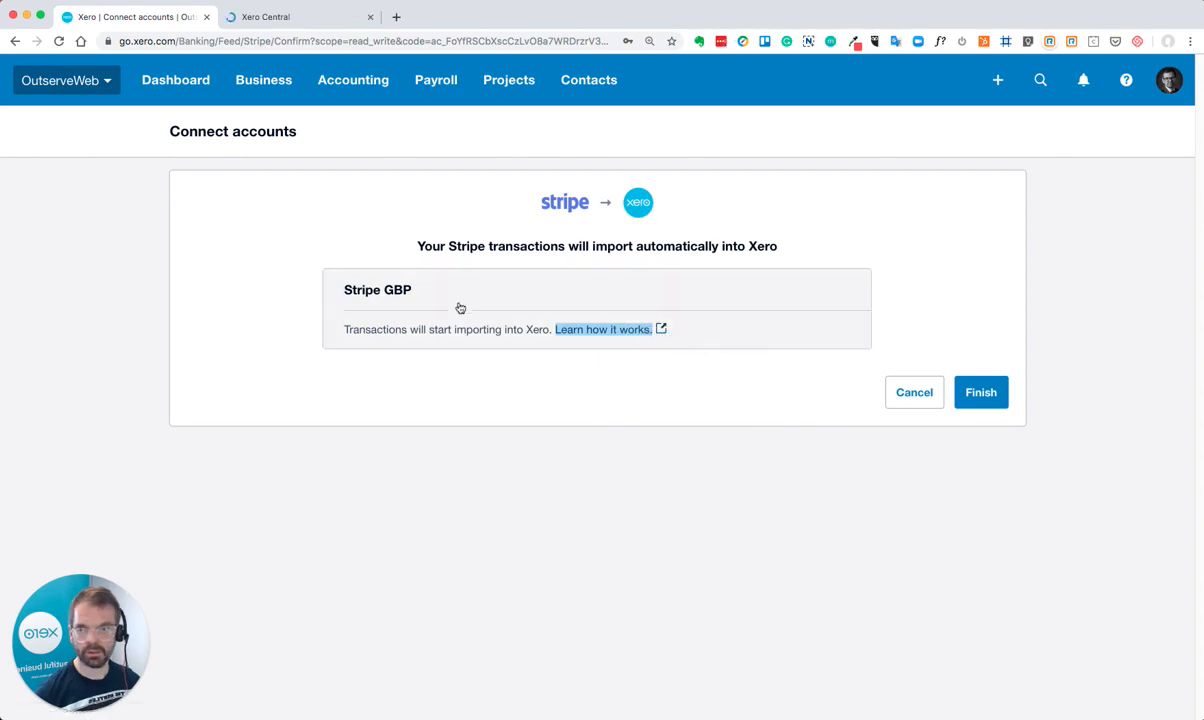
click(980, 392)
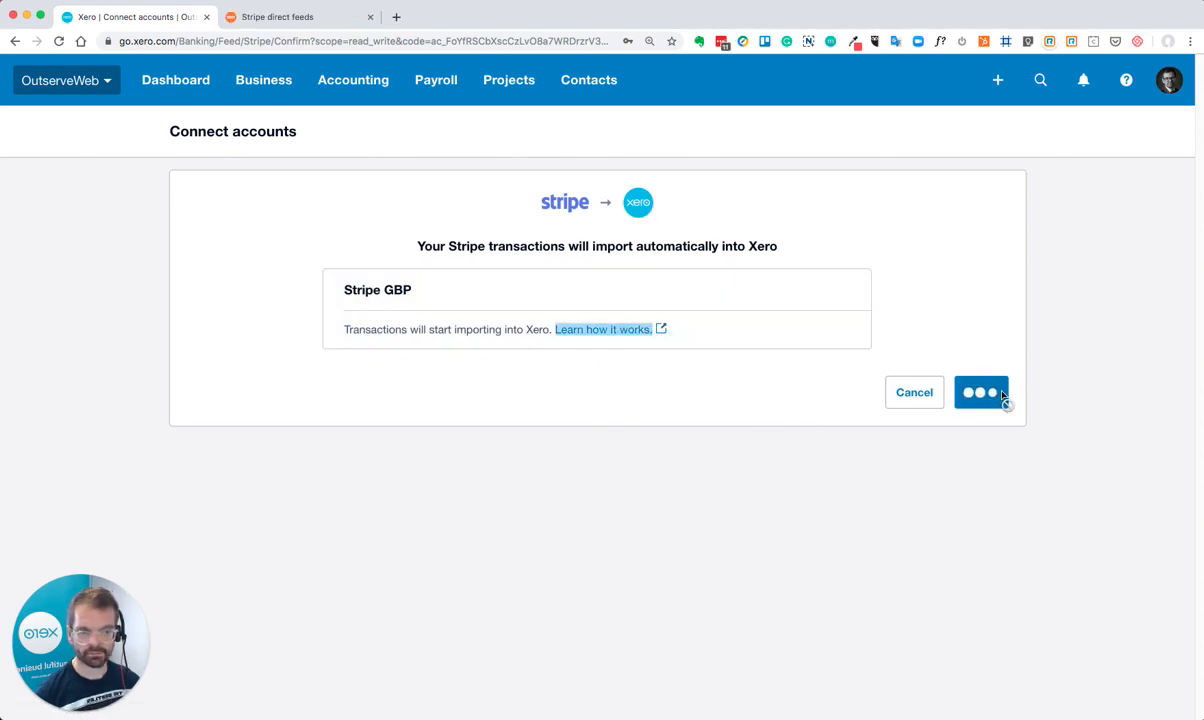
click(980, 392)
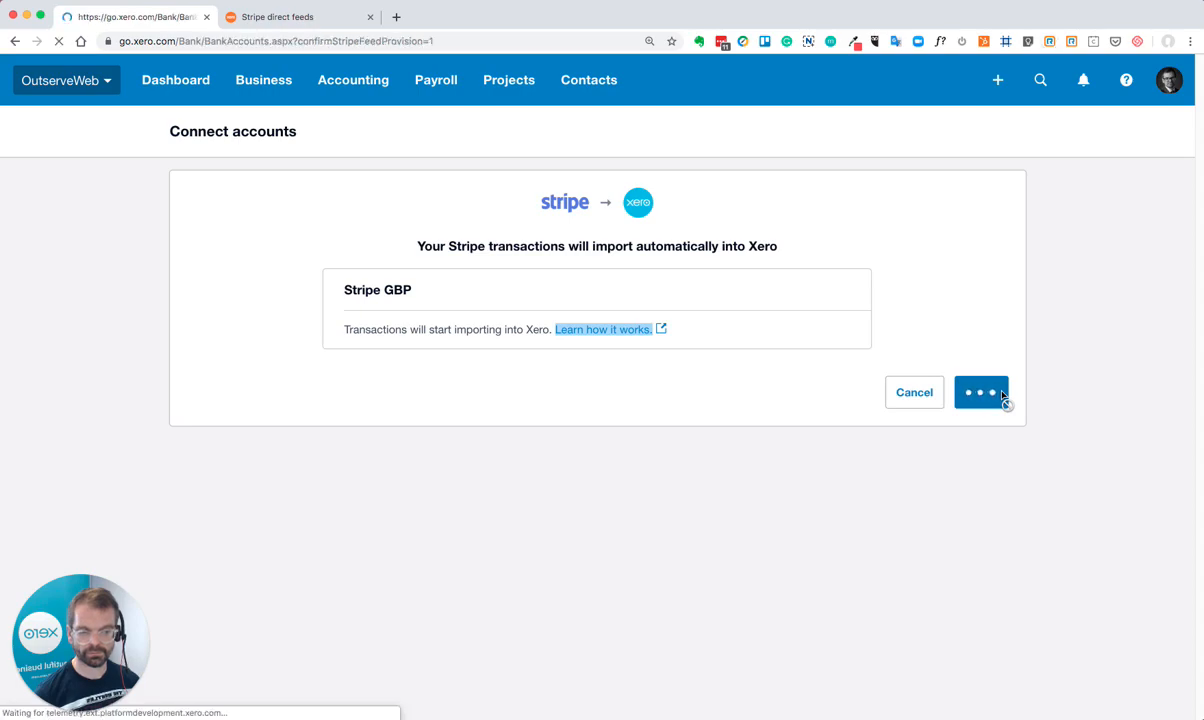